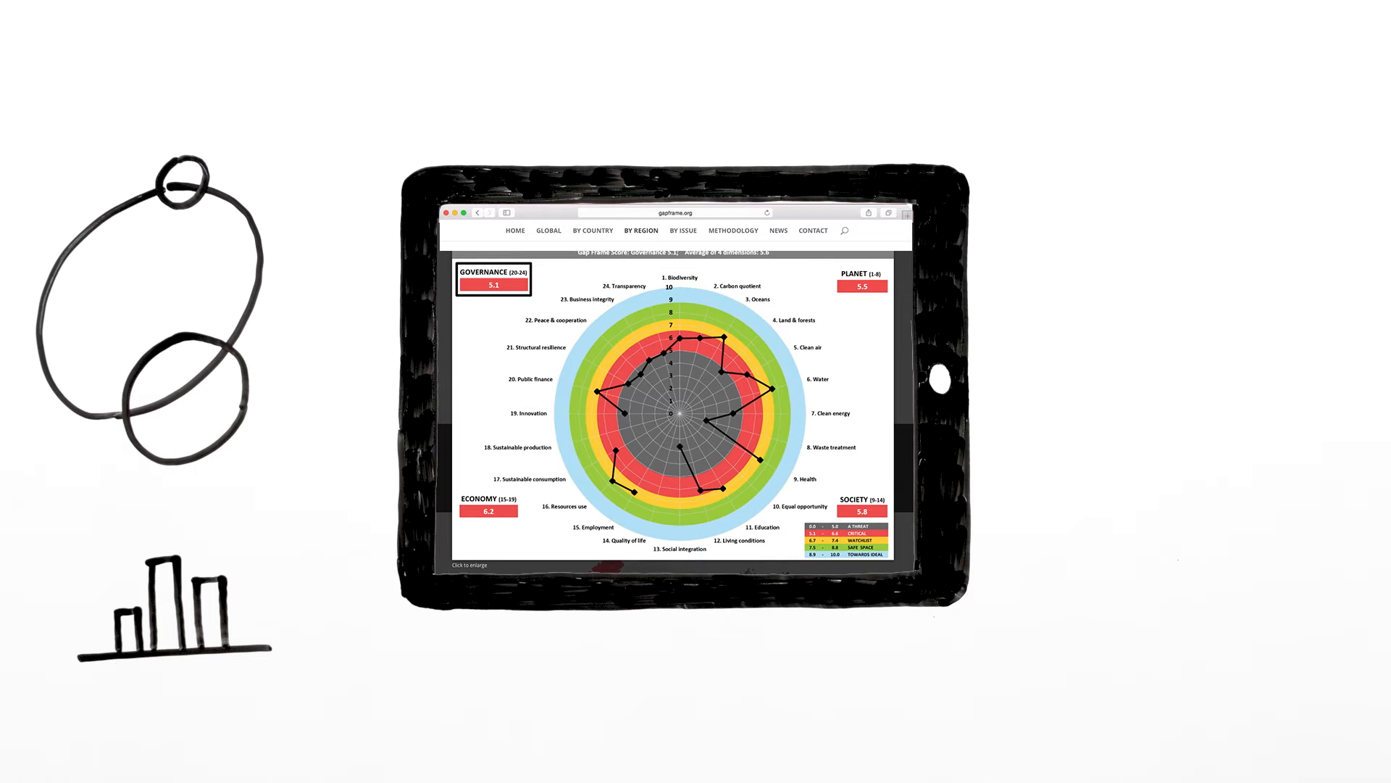
# Switch from the 24-issue radar chart to the By Country list and choose Switzerland.
pyautogui.click(592, 231)
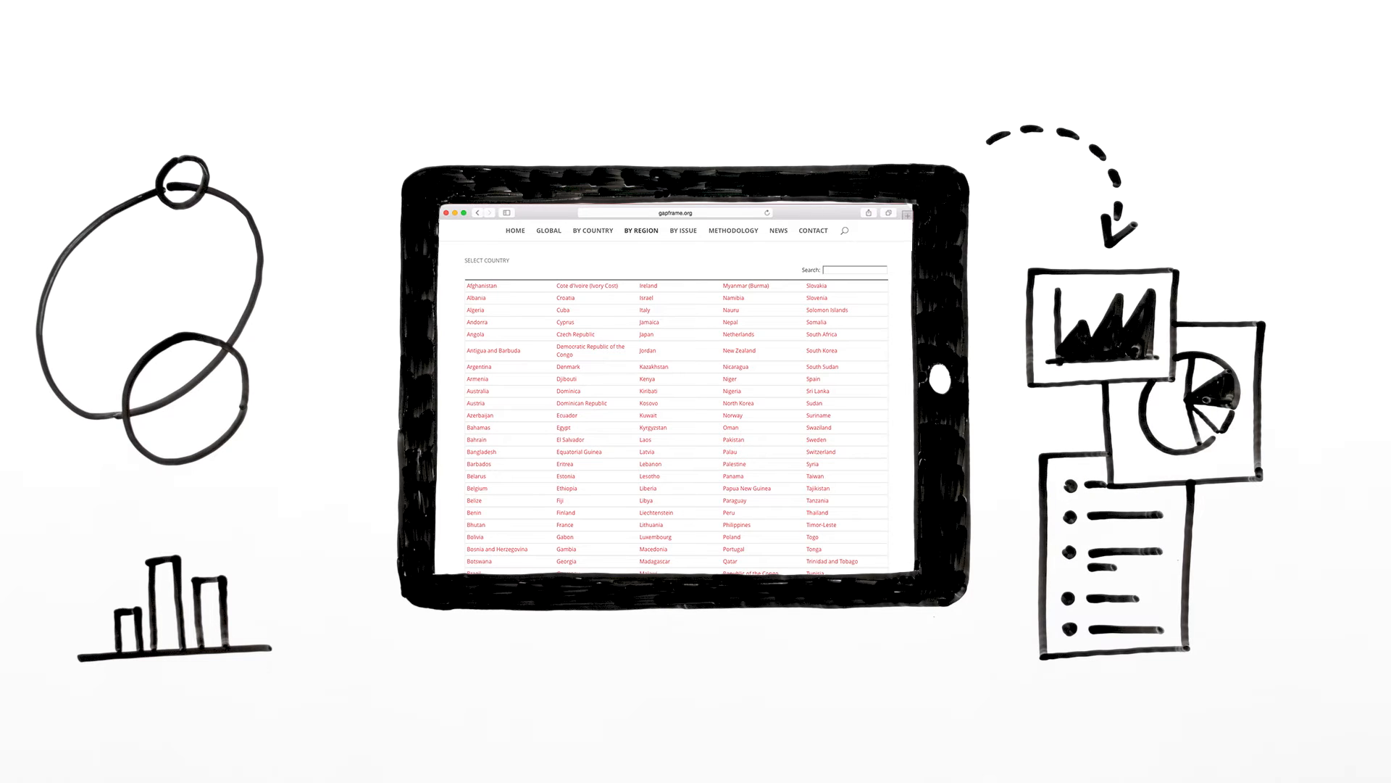
pyautogui.click(640, 231)
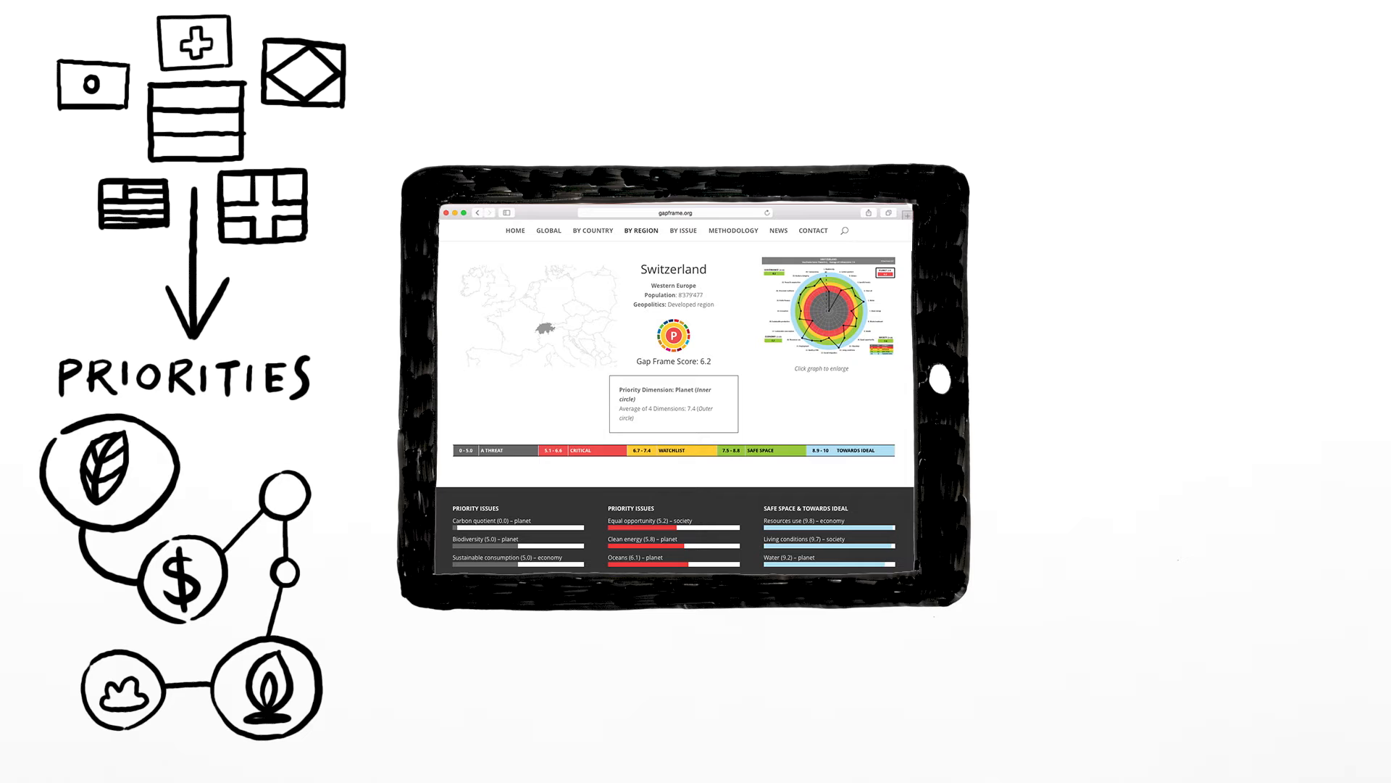
pyautogui.scroll(-3)
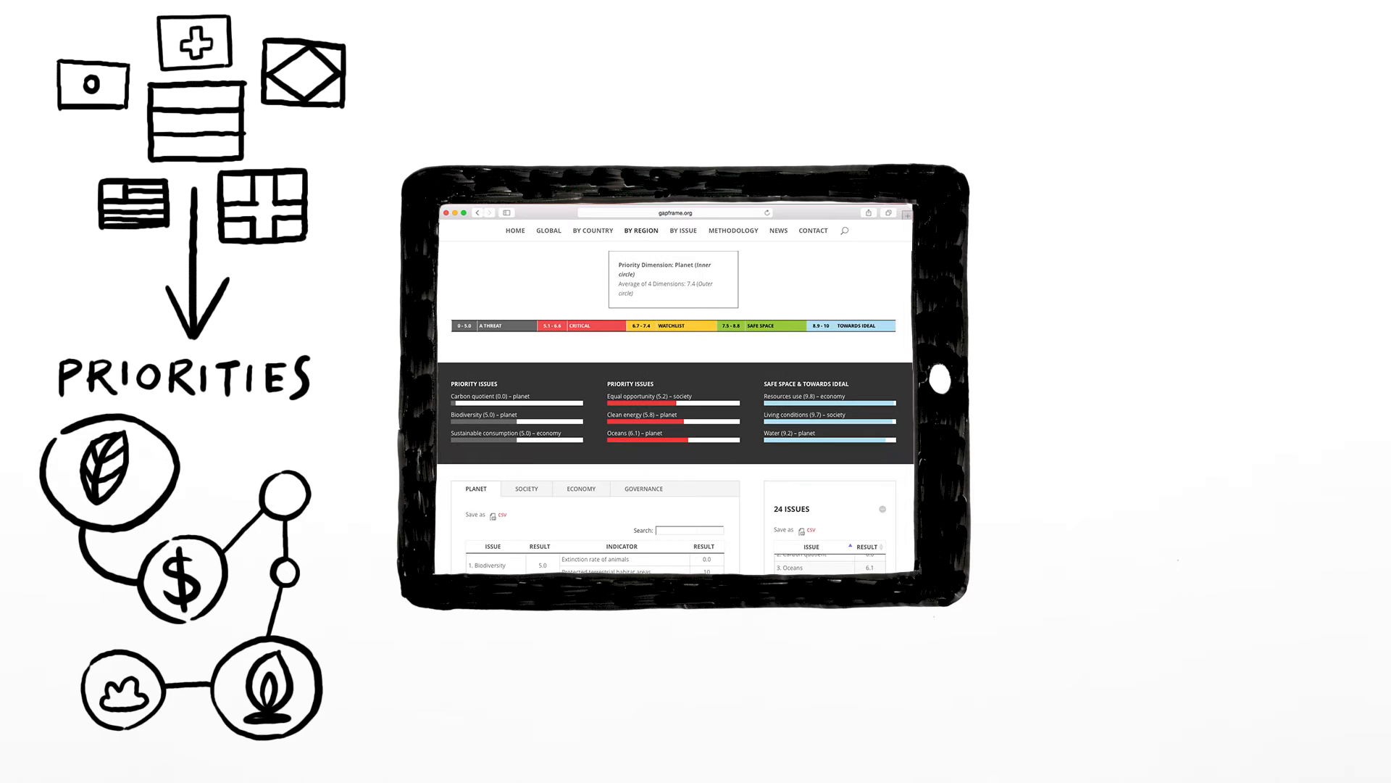